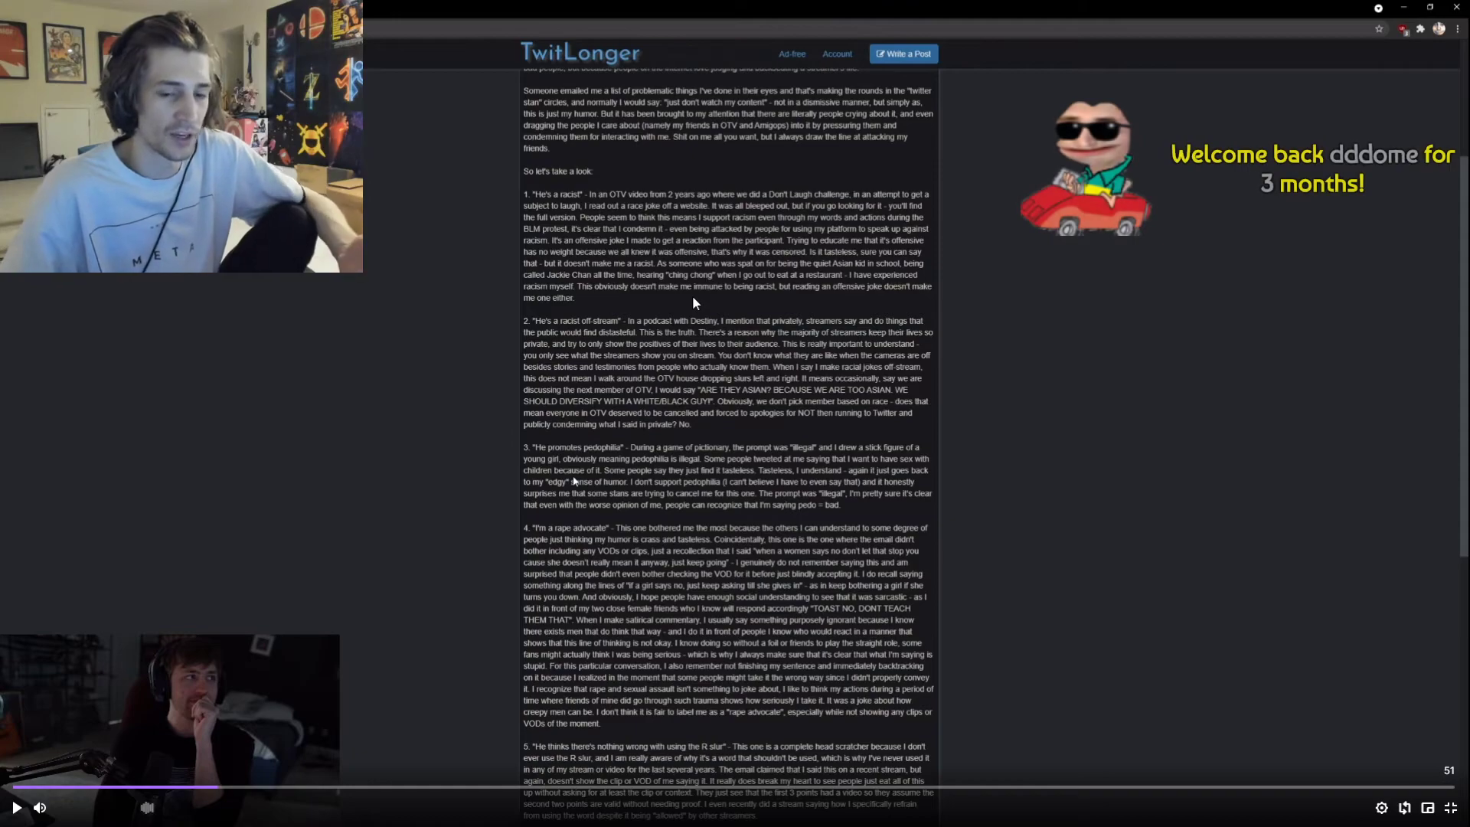
mouse_move(718, 301)
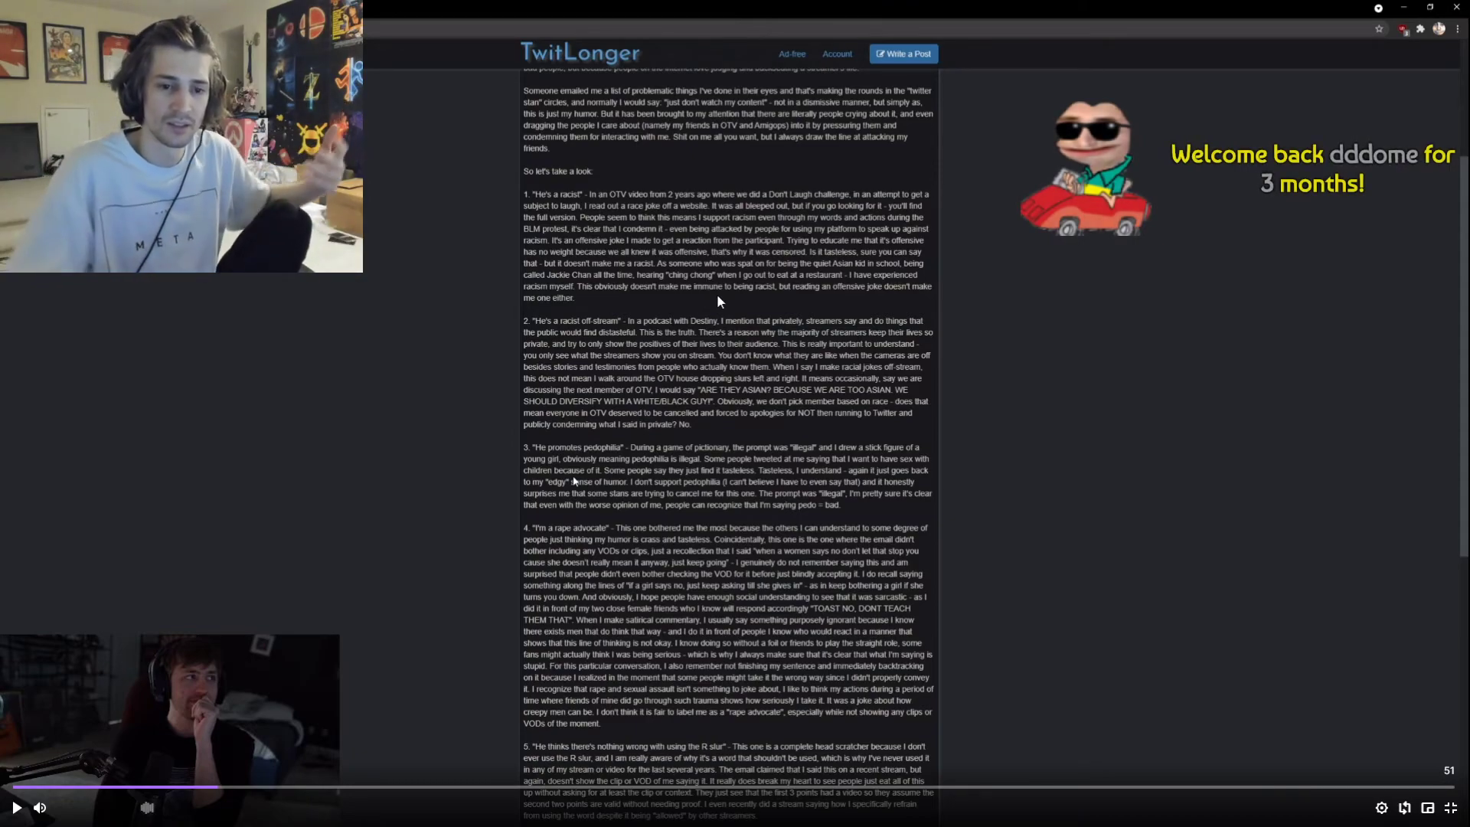